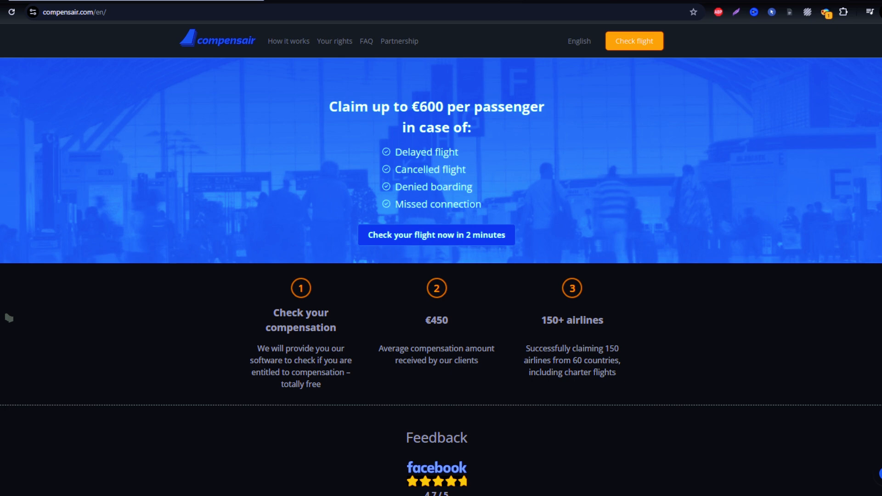
mouse_move(246, 228)
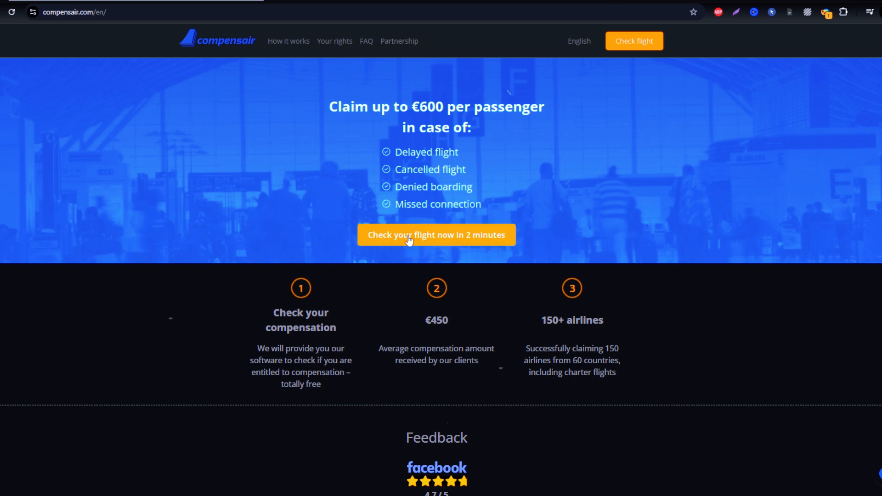
- Enter a cancelled Hong Kong–Tokyo Cathay Pacific flight on 09/08/2024, notice under 7 days, no alternative, and submit
scroll(down, 3)
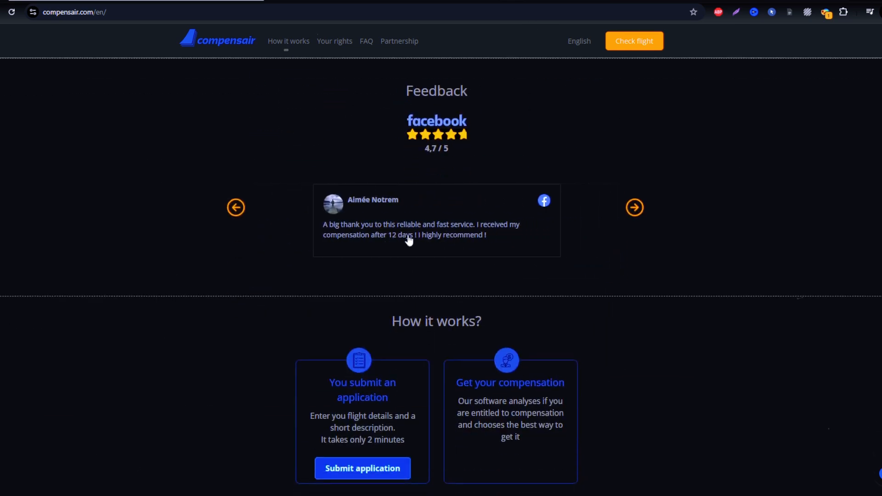
scroll(down, 3)
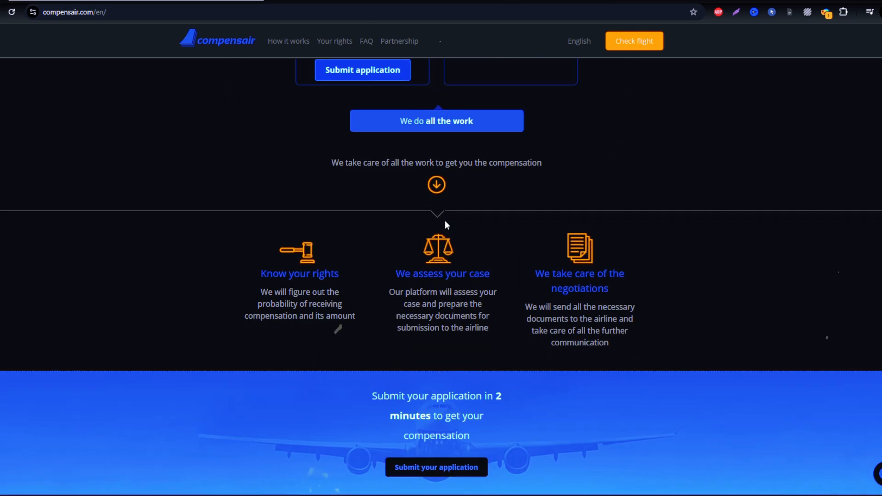
scroll(up, 3)
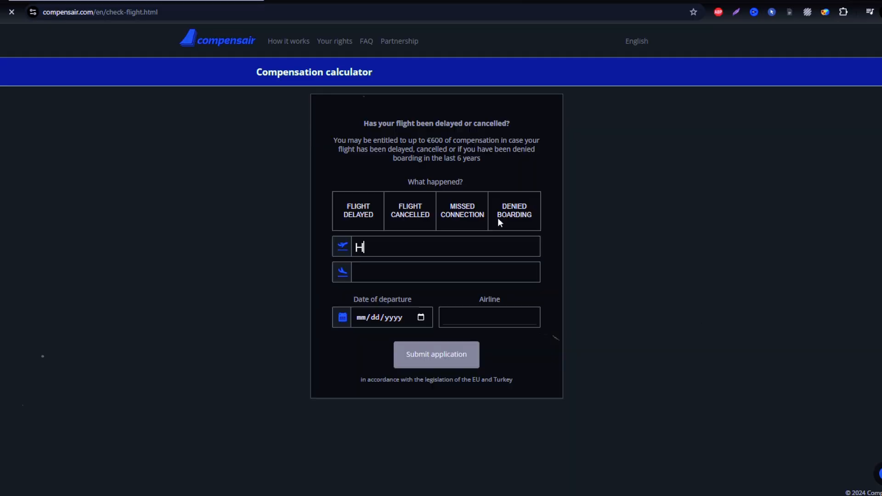
click(409, 210)
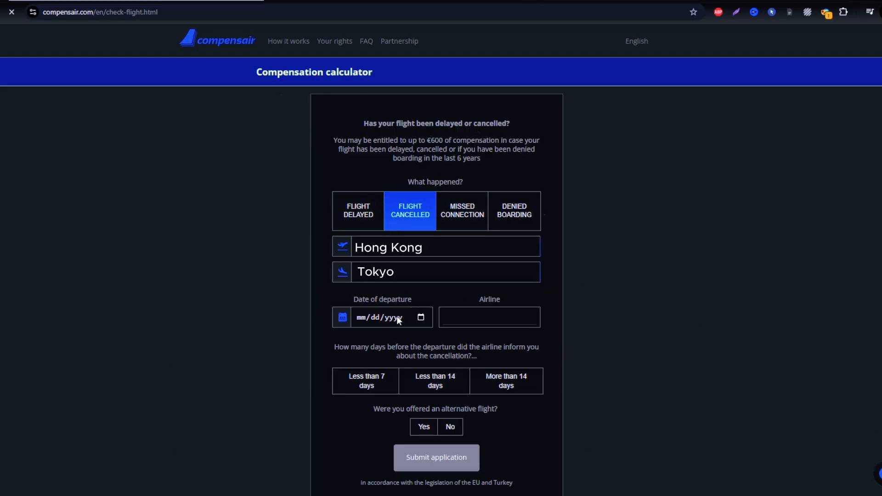
click(360, 317)
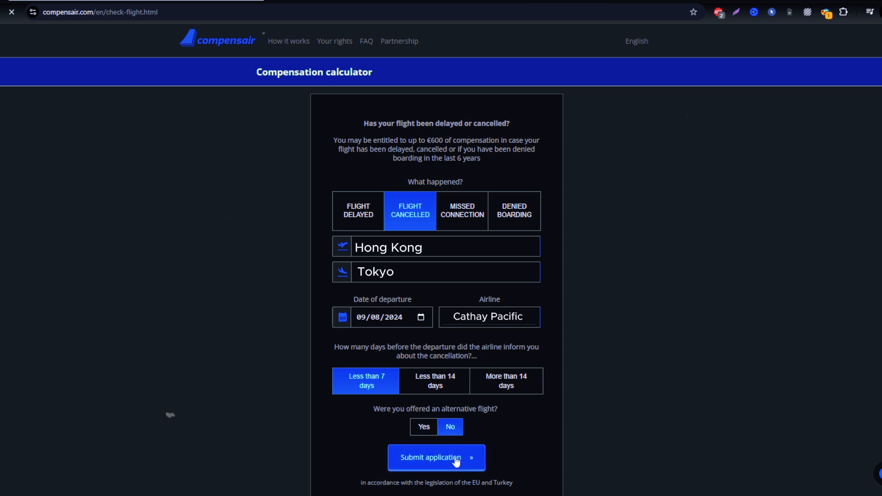
click(437, 457)
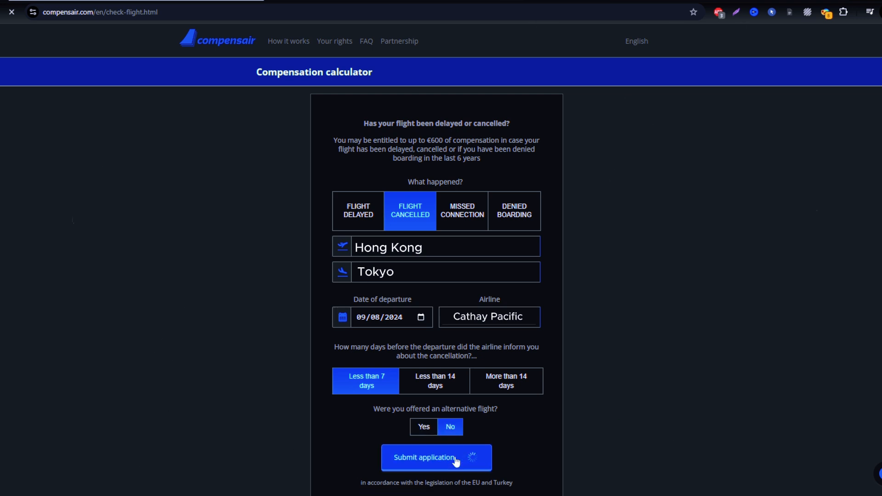
click(435, 458)
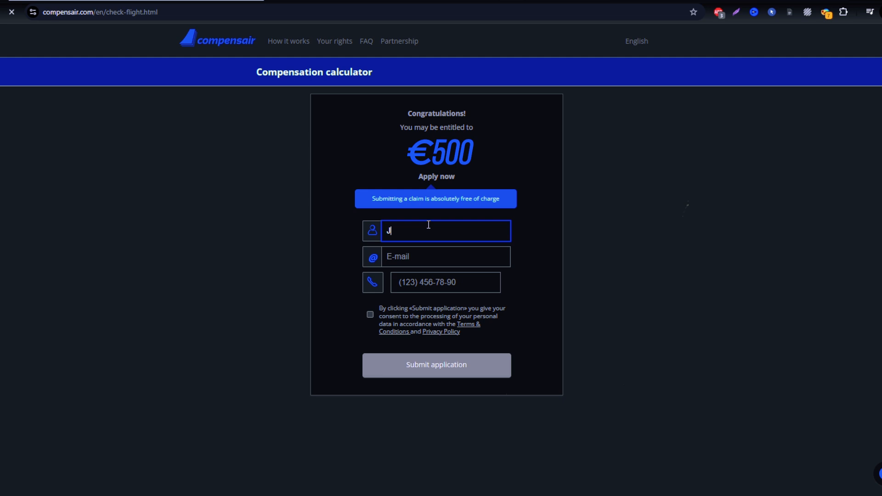
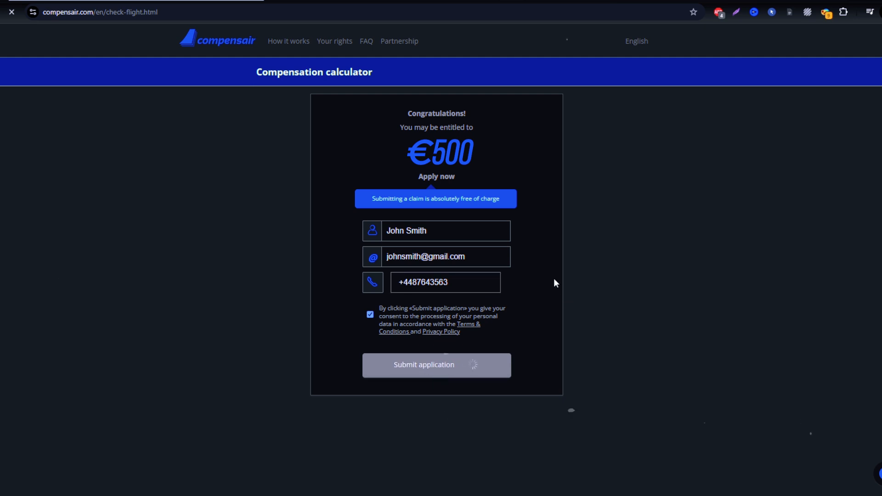
click(437, 365)
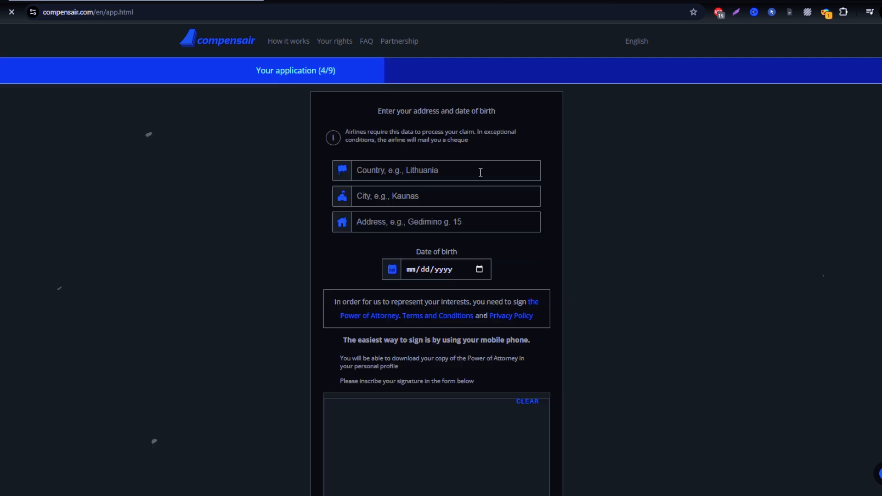
- Save country Lithuania, city, address, date of birth and signature, and continue
text(lithua)
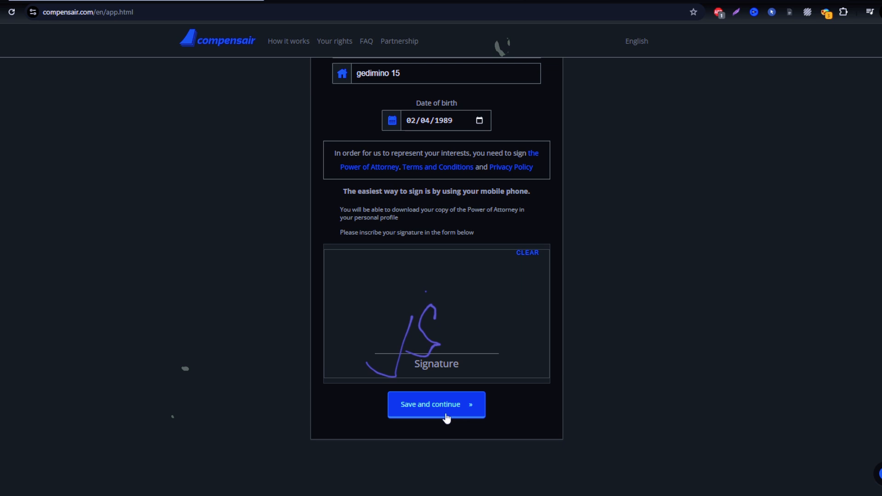
click(437, 404)
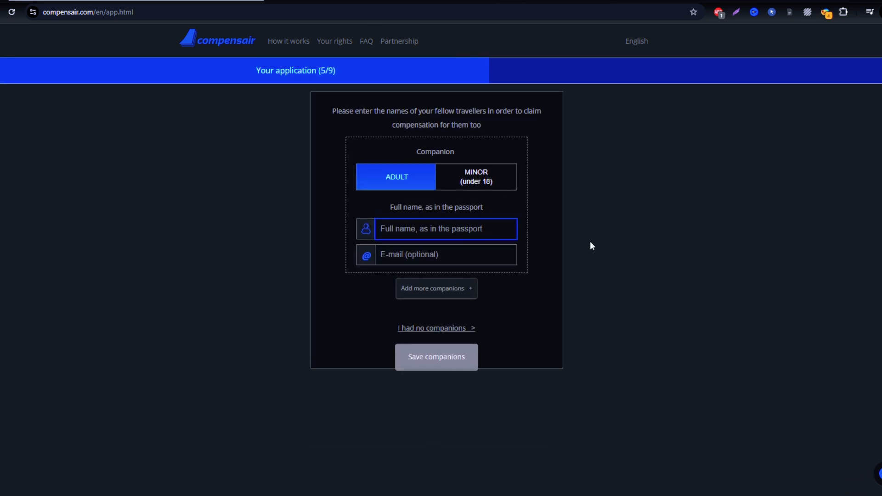
- Add adult companion 'John Smuth' and save companions
text(John Smuth)
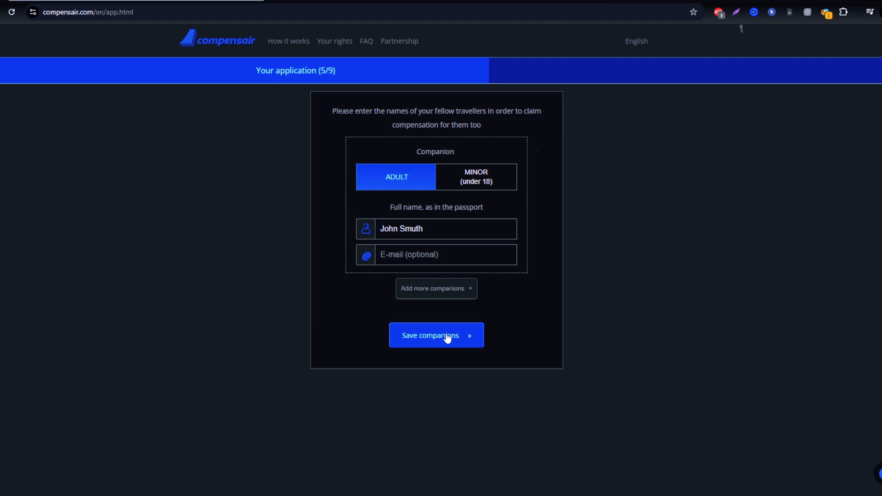
click(437, 334)
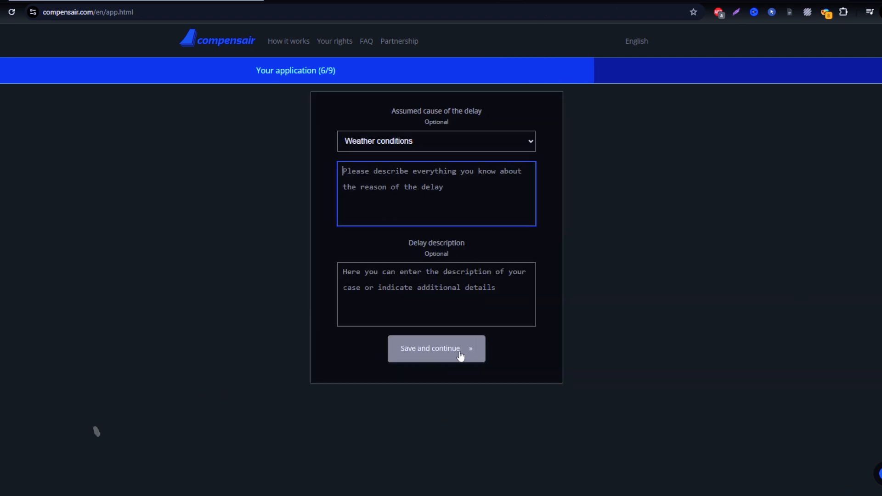
- Describe the cancellation reason and save it to continue
text(Canceled flight)
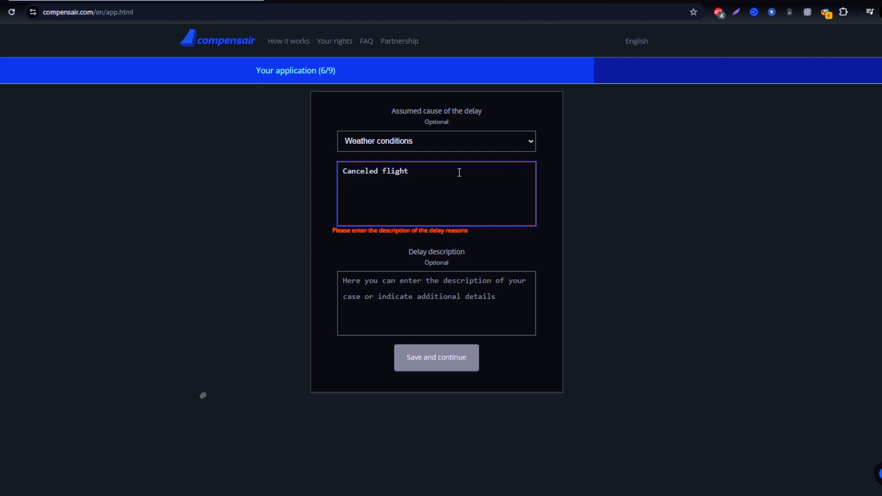
text(for reason - w)
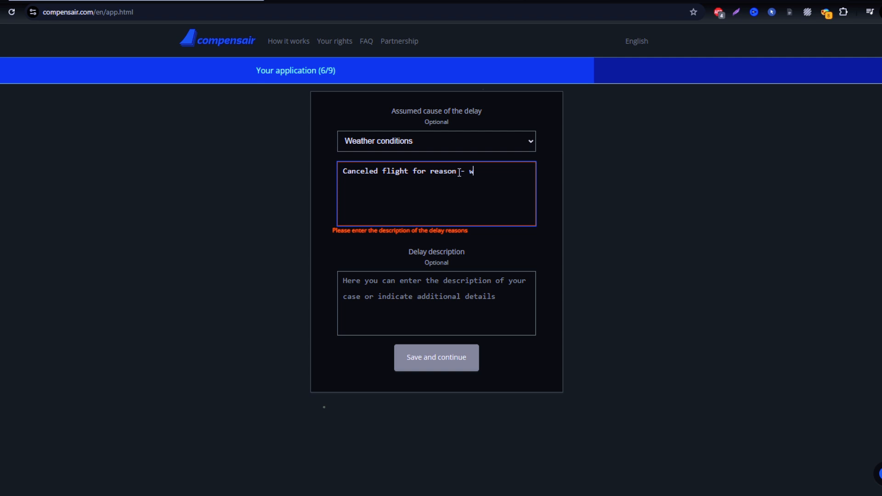
click(437, 358)
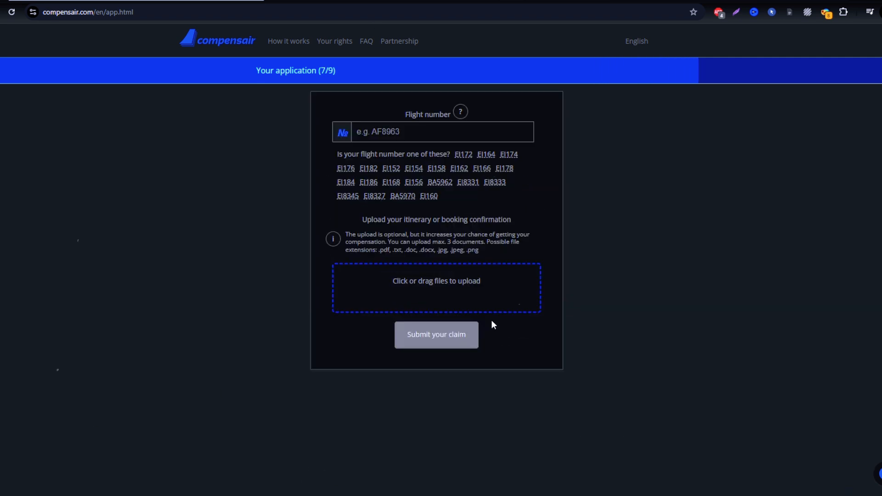
- Set flight number EI172 and submit the claim to reach the success confirmation
click(464, 154)
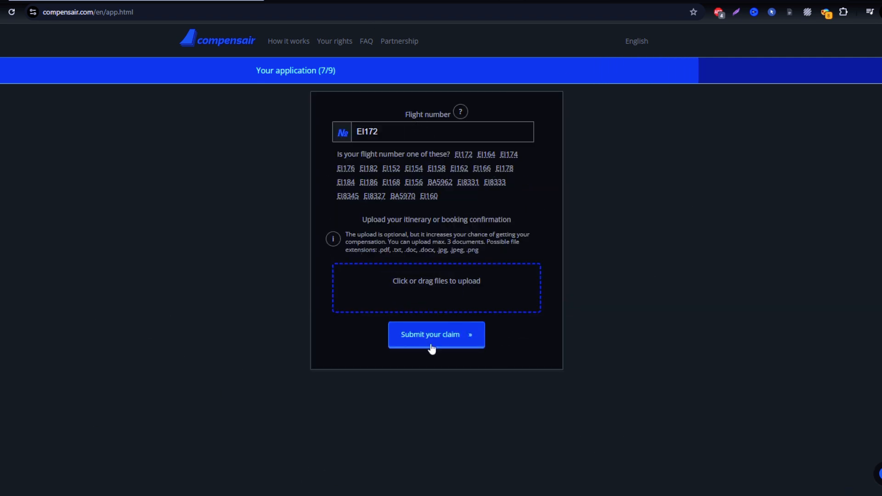
click(437, 334)
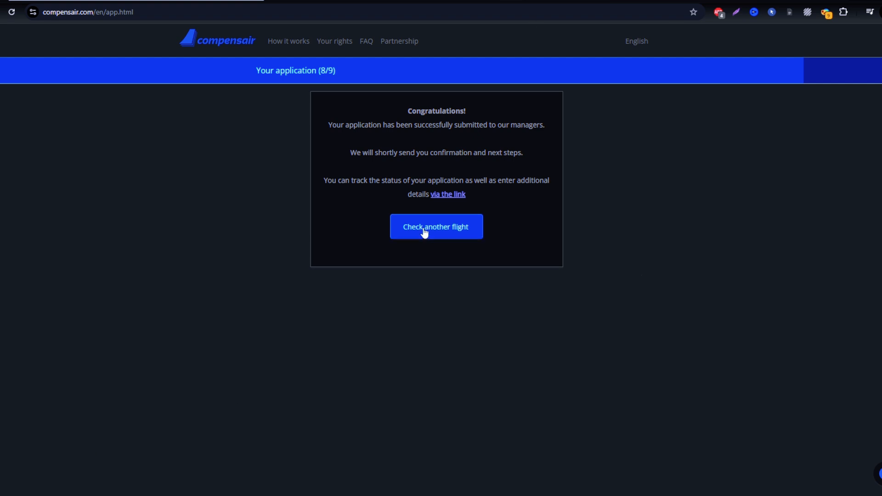